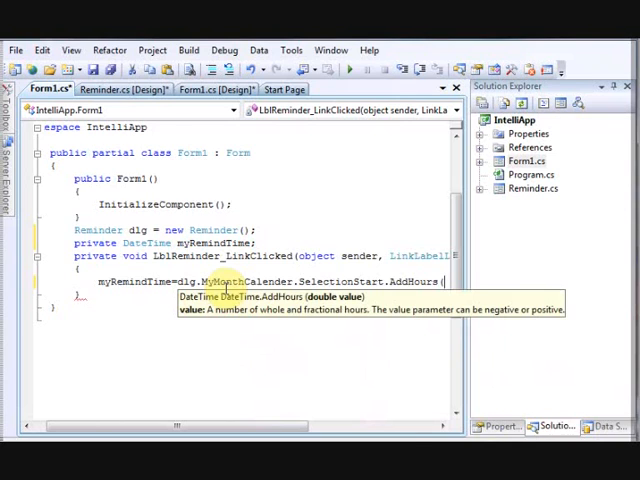
# Assign myRemindTime from dlg.MyMonthCalender.SelectionStart plus AddHours of the time picker's hour.
pyautogui.write('dlg.MyTimePicker.Value.')
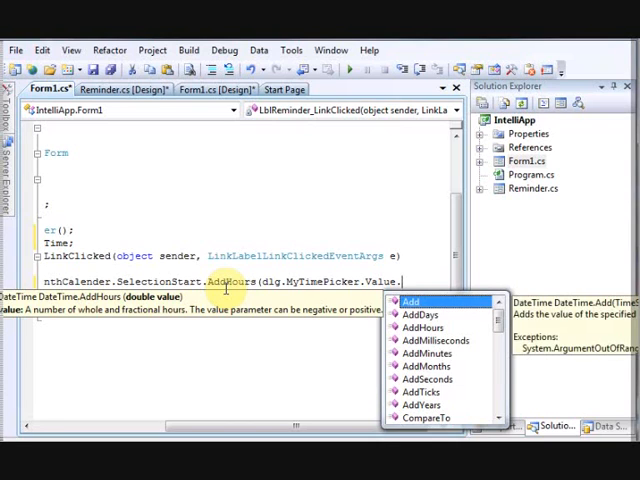
pyautogui.write('Hour)')
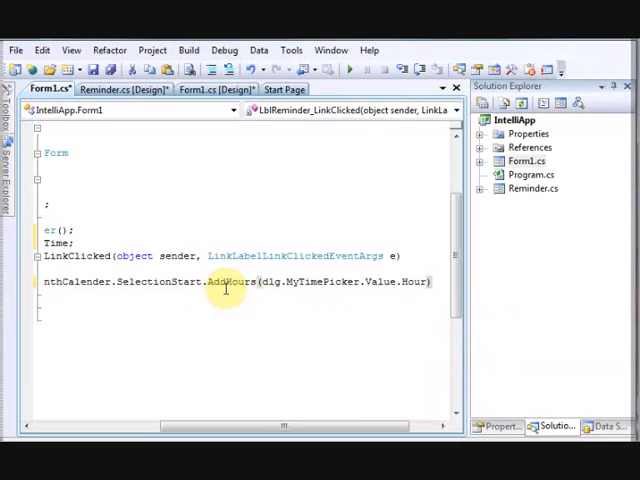
pyautogui.write('.a')
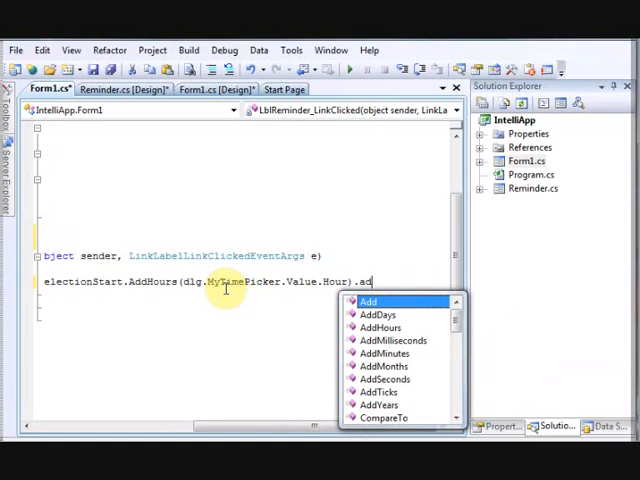
pyautogui.write('ddMinutes(')
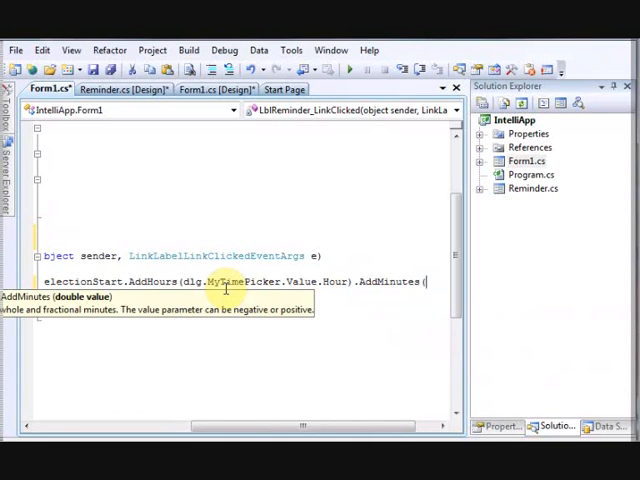
pyautogui.write('dlg.MyTimePicker.Value')
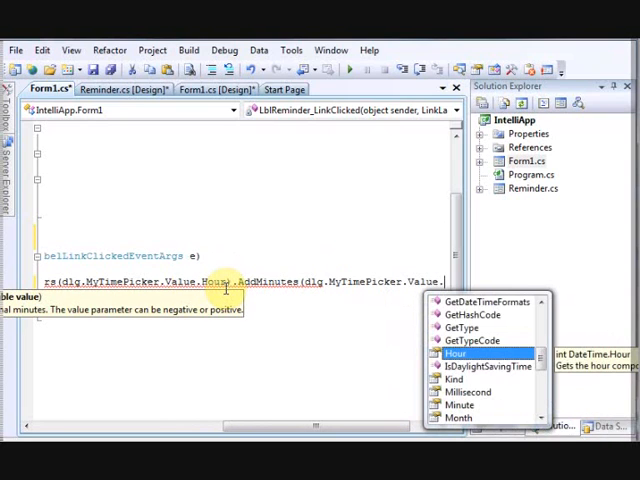
# Chain AddMinutes and AddSeconds from the time picker onto the remind-time assignment.
pyautogui.write('.minute')
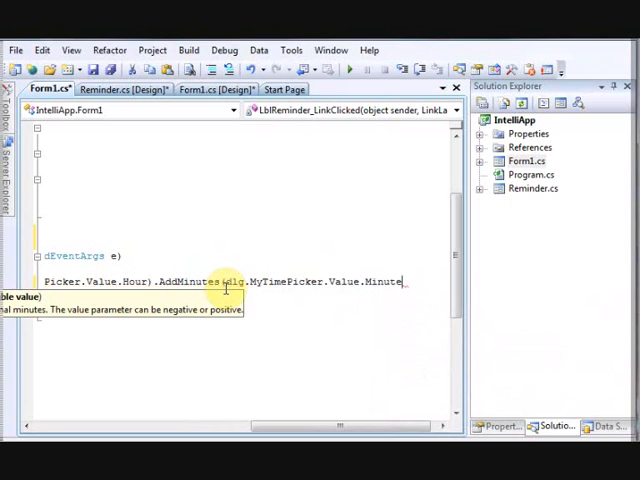
pyautogui.write('.add')
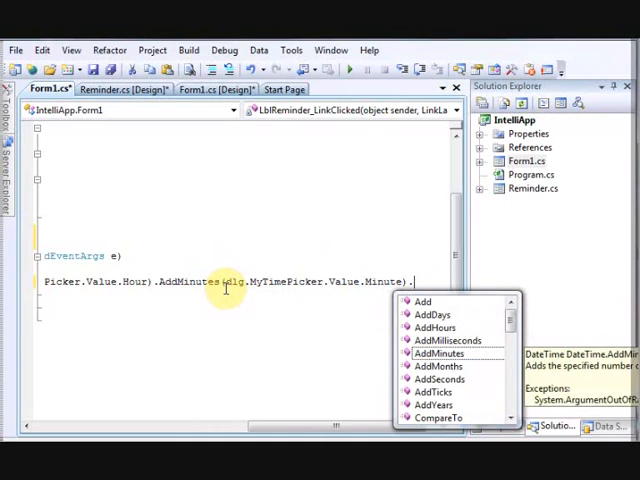
pyautogui.write('AddSeconds(')
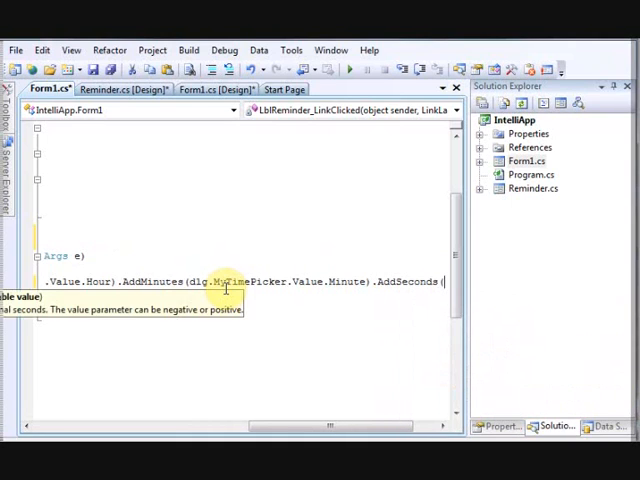
pyautogui.write('dlg.MyMonthCalendar.SelectionStart.AddHour')
pyautogui.click(244, 294)
pyautogui.write('this')
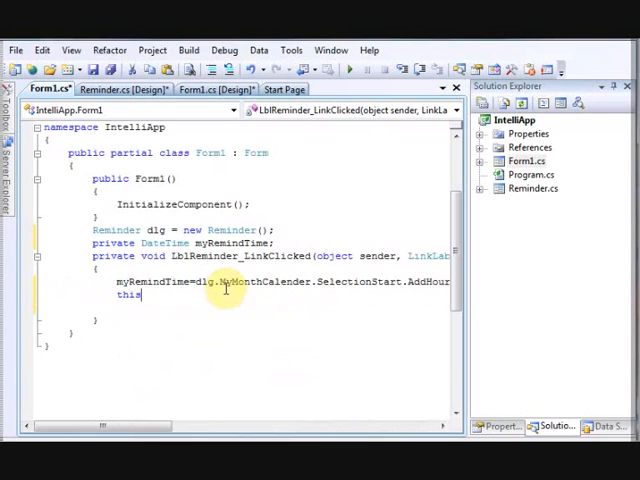
# Hide the note after storing the remind time with this.Visible = false;.
pyautogui.write('.')
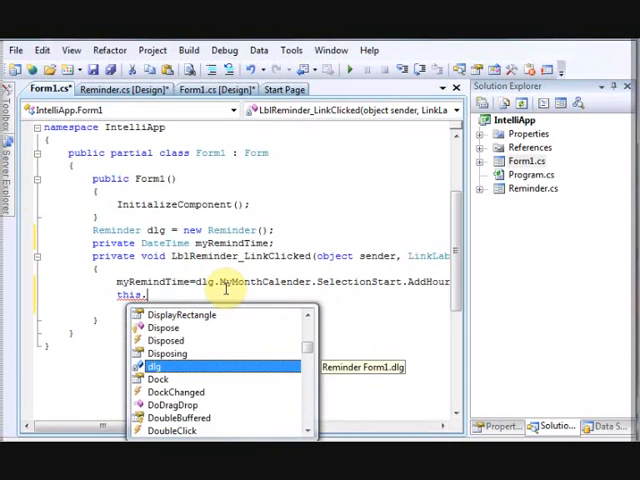
pyautogui.write('vis')
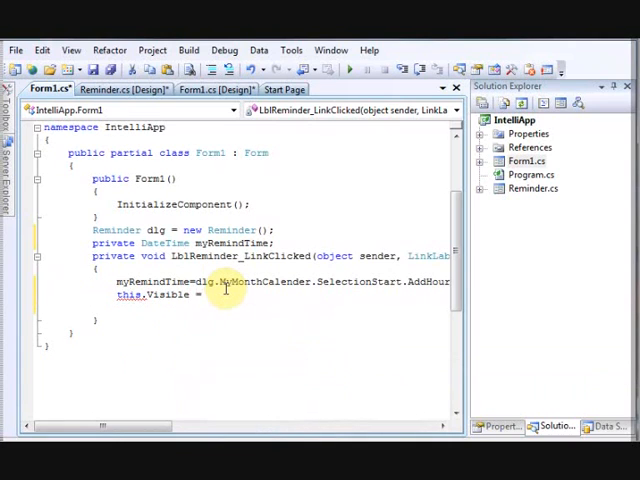
pyautogui.write('false')
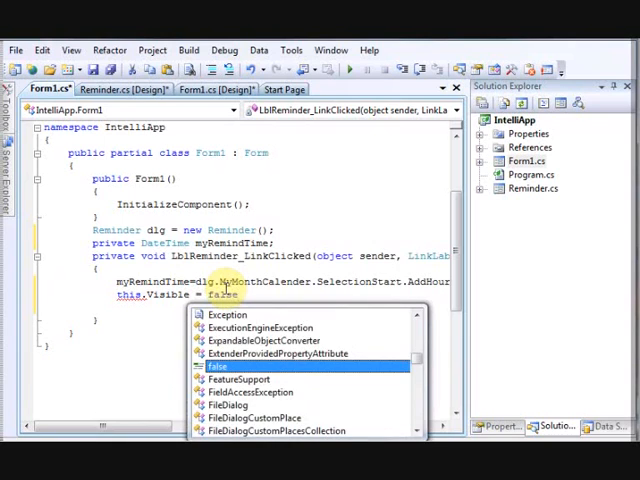
pyautogui.write(';')
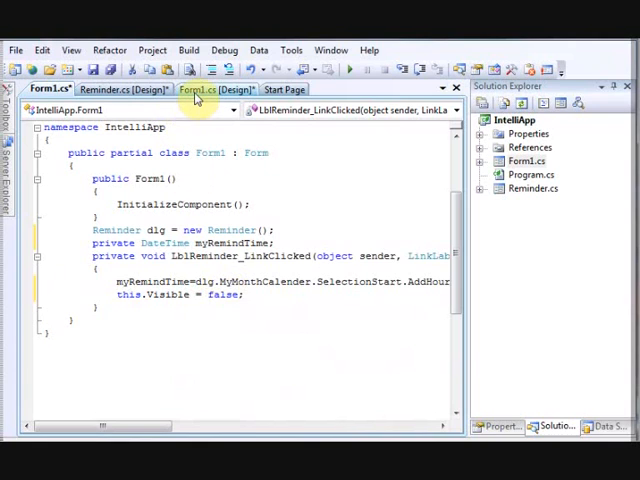
pyautogui.click(218, 88)
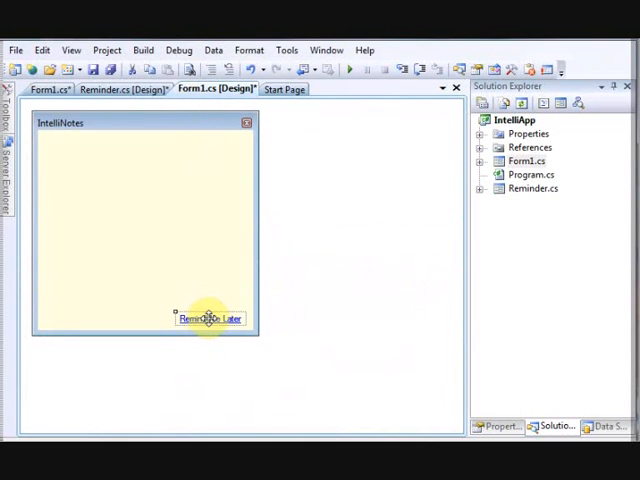
pyautogui.click(120, 88)
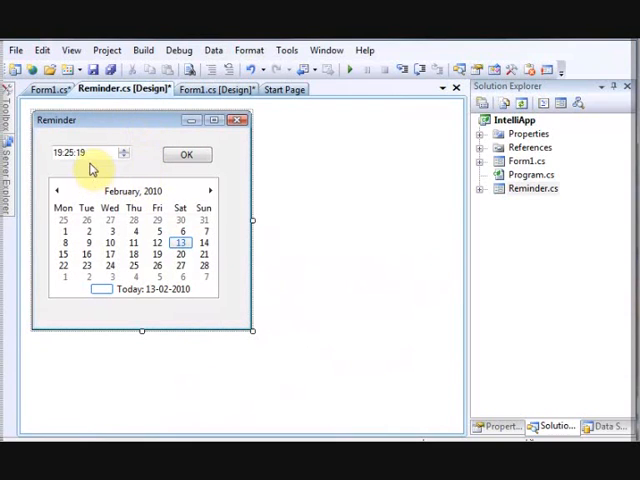
pyautogui.moveTo(152, 166)
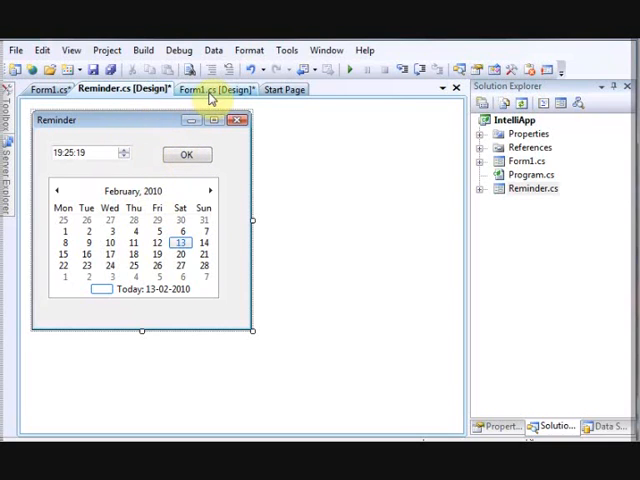
pyautogui.click(218, 88)
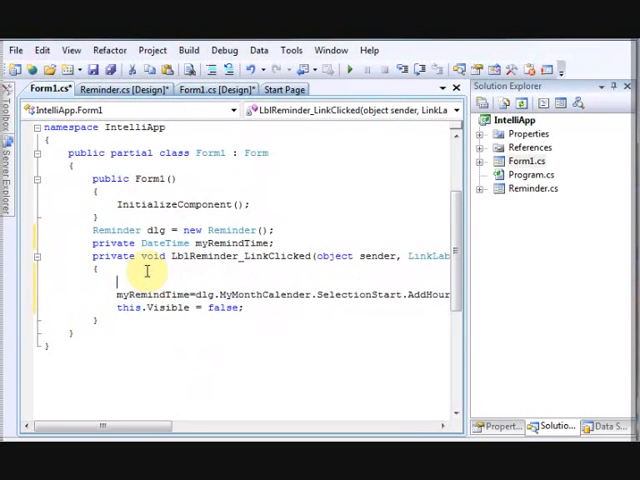
# Add an if checking dlg.ShowDialog() against DialogResult.OK.
pyautogui.write('if (true)')
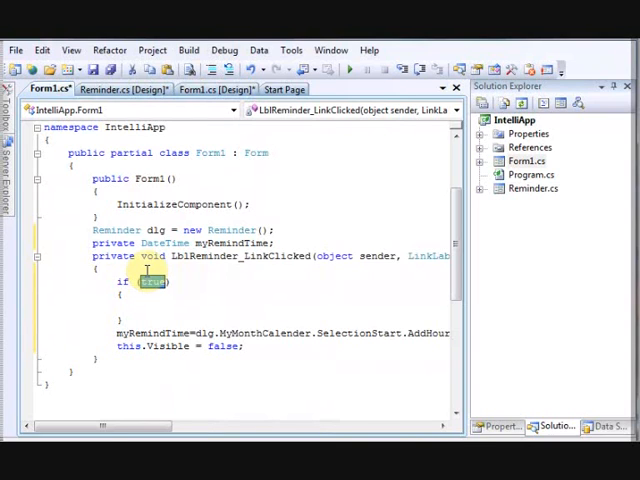
pyautogui.write('dlg')
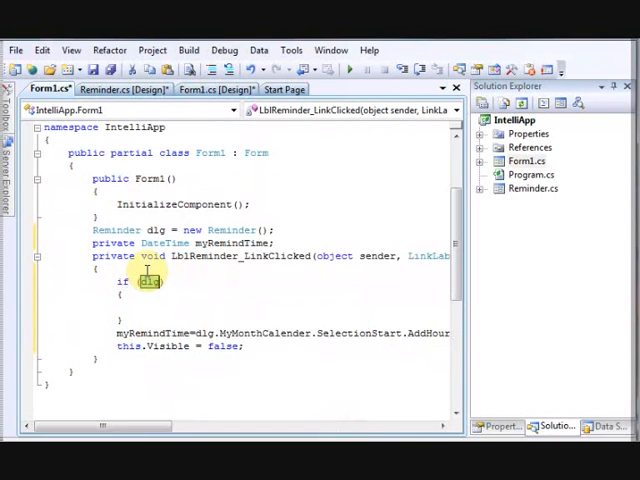
pyautogui.write('.sho')
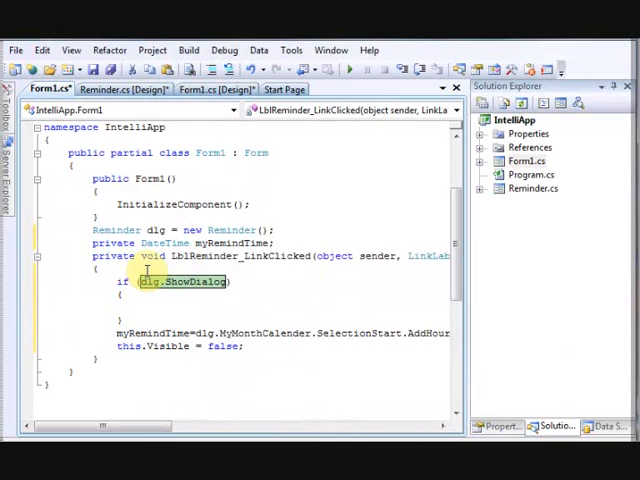
pyautogui.write('(')
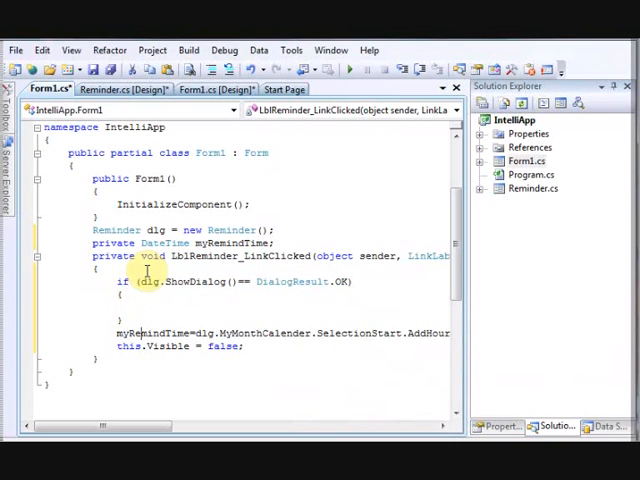
# Move the myRemindTime assignment and this.Visible = false inside the OK check's braces.
pyautogui.moveTo(114, 332); pyautogui.dragTo(450, 332)
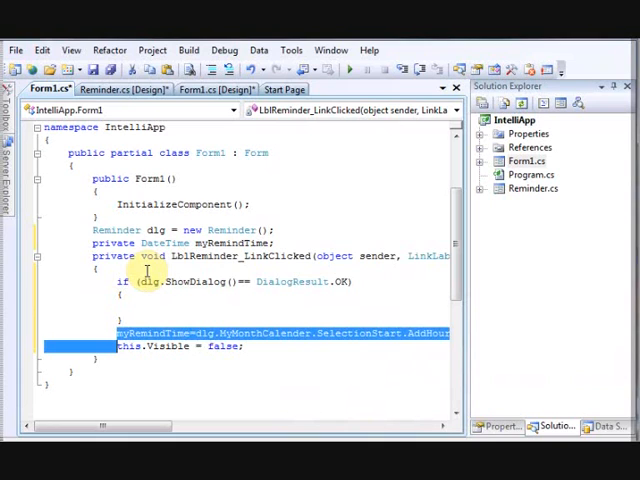
pyautogui.press('Delete')
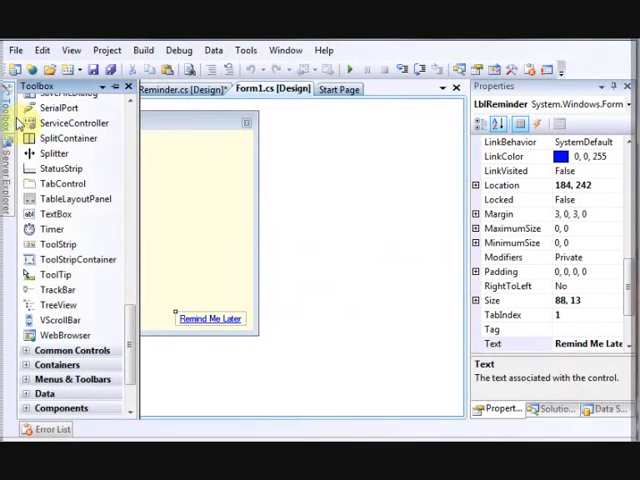
pyautogui.moveTo(52, 228)
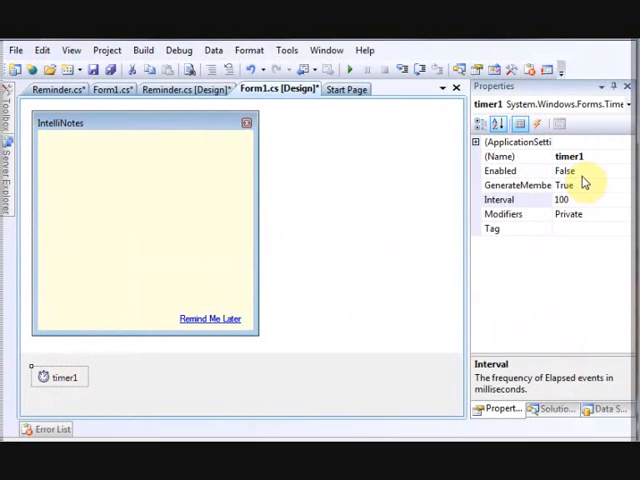
# Enable timer1 with a 1000 ms interval and generate its timer1_Tick handler.
pyautogui.click(564, 170)
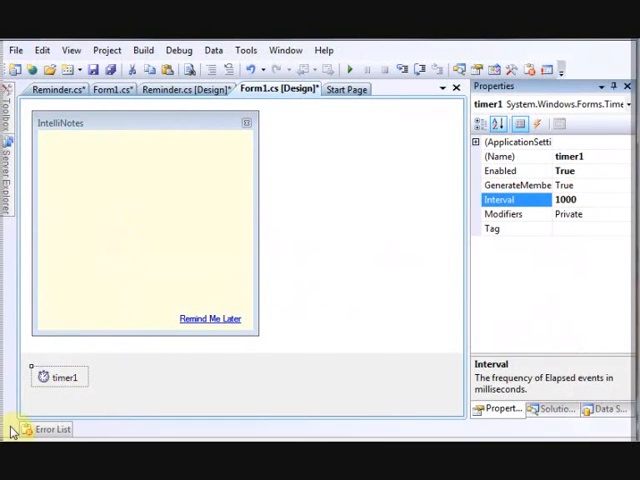
pyautogui.doubleClick(64, 376)
pyautogui.write('if (my')
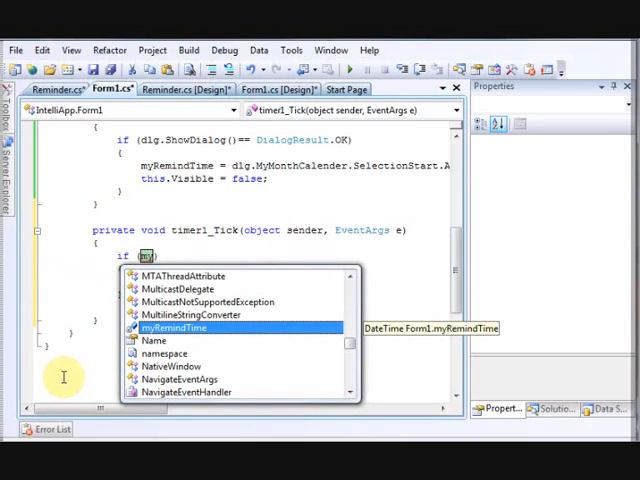
# Make the note visible when myRemindTime.CompareTo(DateTime.Now) < 0 in timer1_Tick.
pyautogui.write('myRemindTime.c')
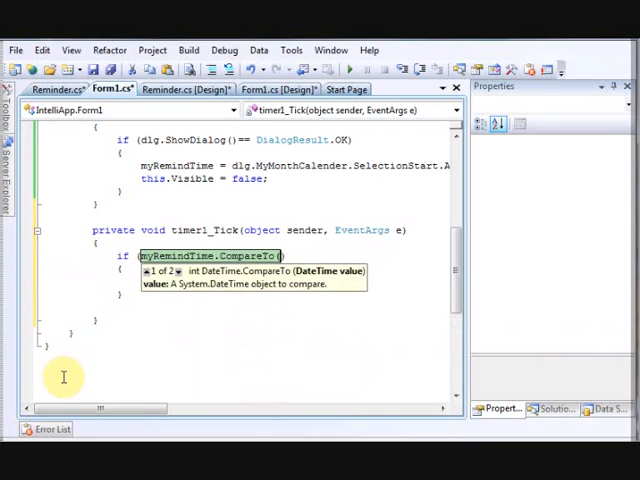
pyautogui.write('da')
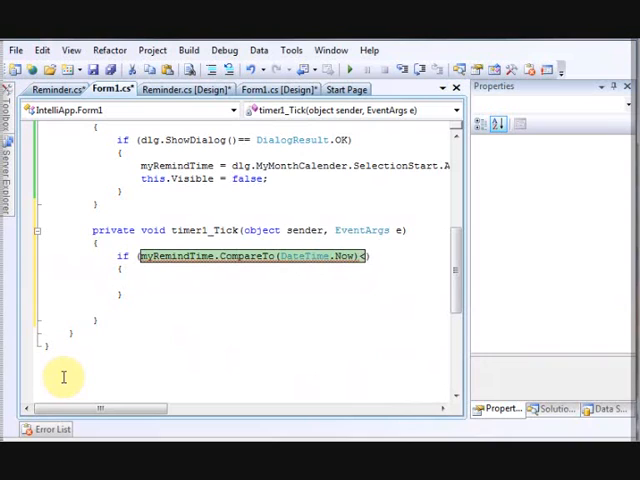
pyautogui.write('0')
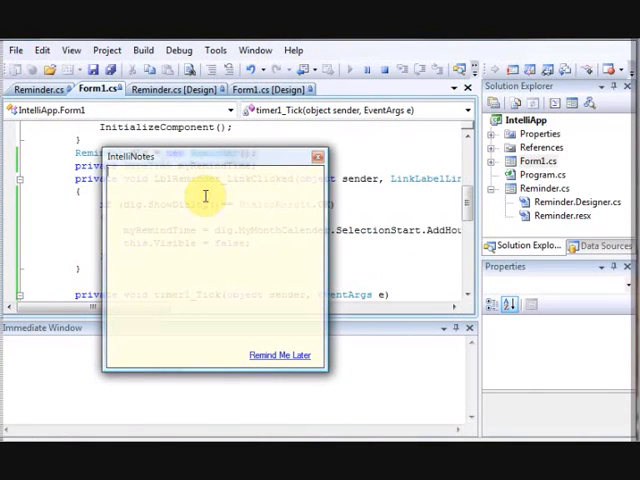
# Run the app and write a 'Hello world and welcome Code Call Tutor' test note.
pyautogui.write('Hello')
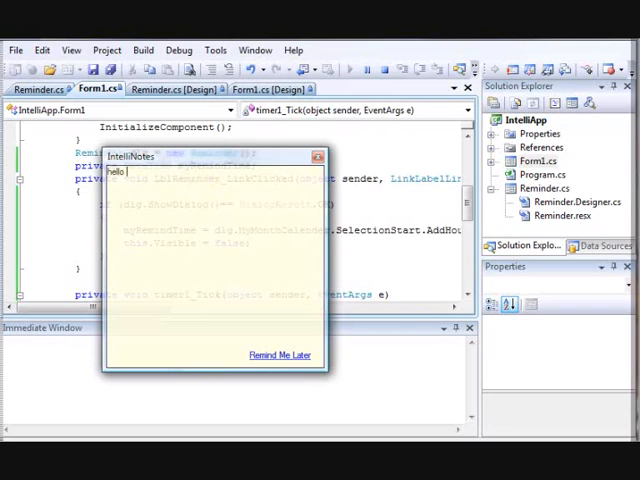
pyautogui.write('world and')
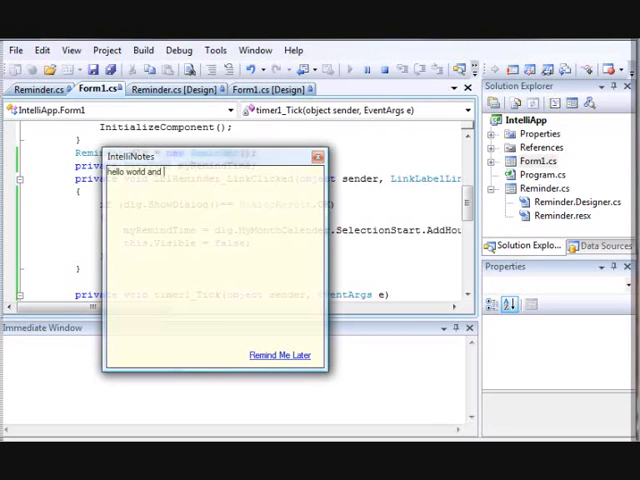
pyautogui.write('welcome to Forum')
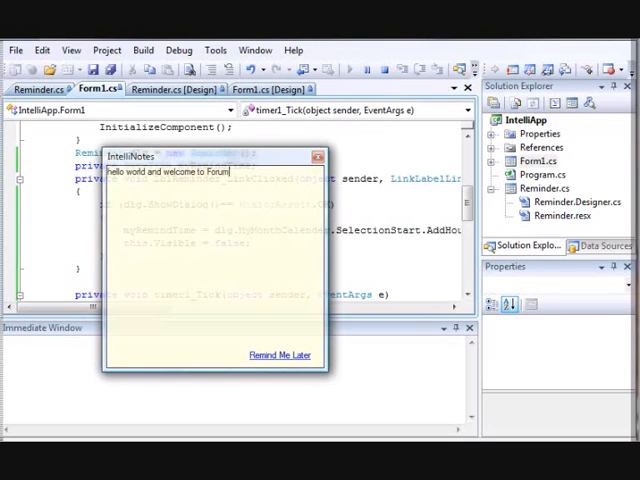
pyautogui.write('Code C')
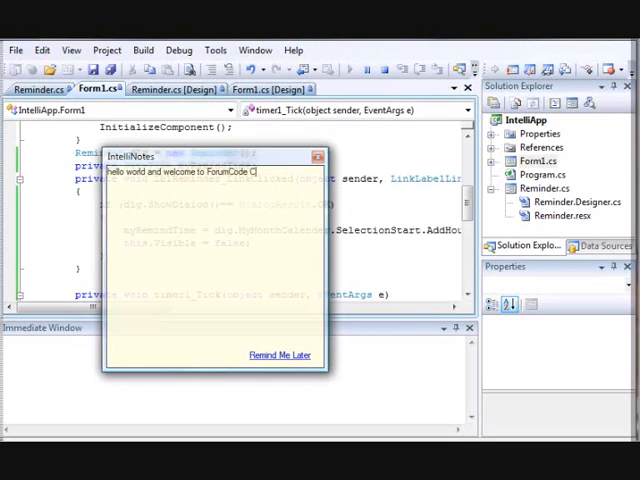
pyautogui.write('all Tutorial')
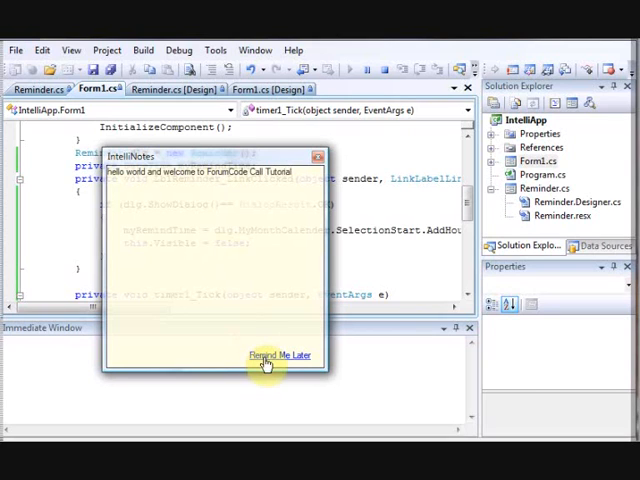
# Choose Remind Me Later and confirm a reminder for 19:38 on 13 February 2010.
pyautogui.click(280, 356)
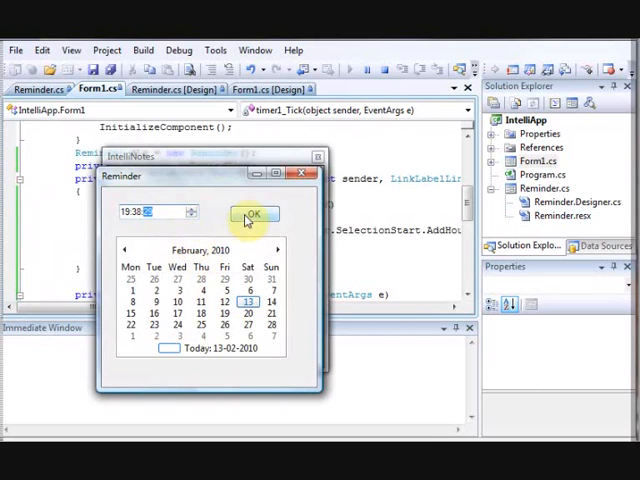
pyautogui.click(252, 214)
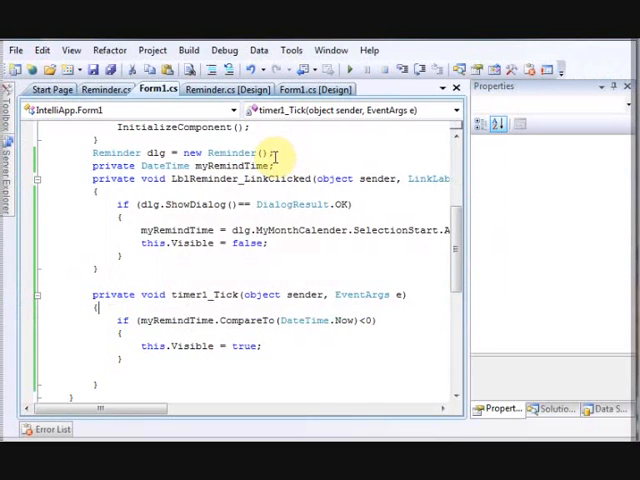
# Start giving the note text box default Text beginning 'Wri' in the designer.
pyautogui.click(98, 88)
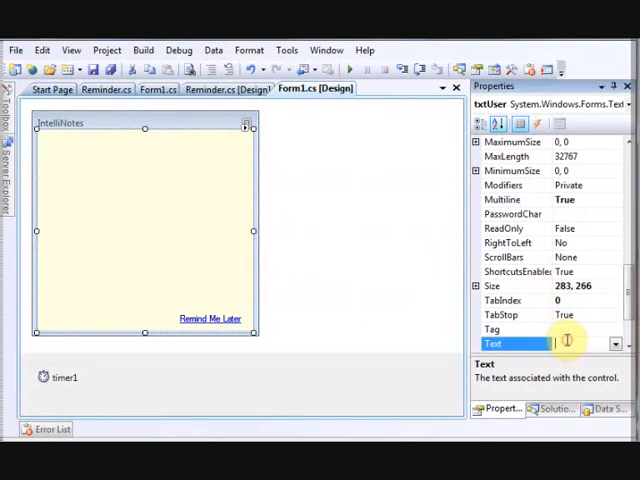
pyautogui.write('Wri')
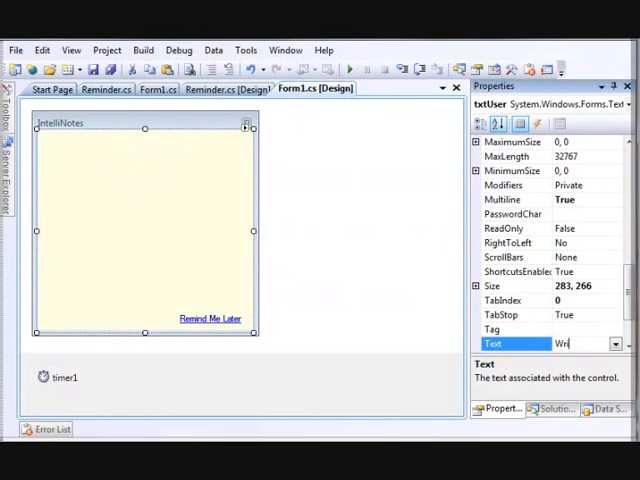